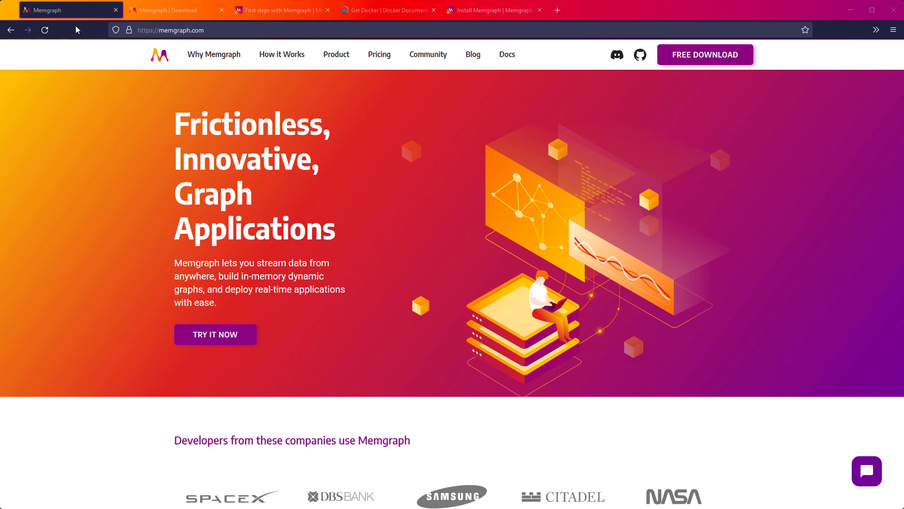
pyautogui.moveTo(129, 30)
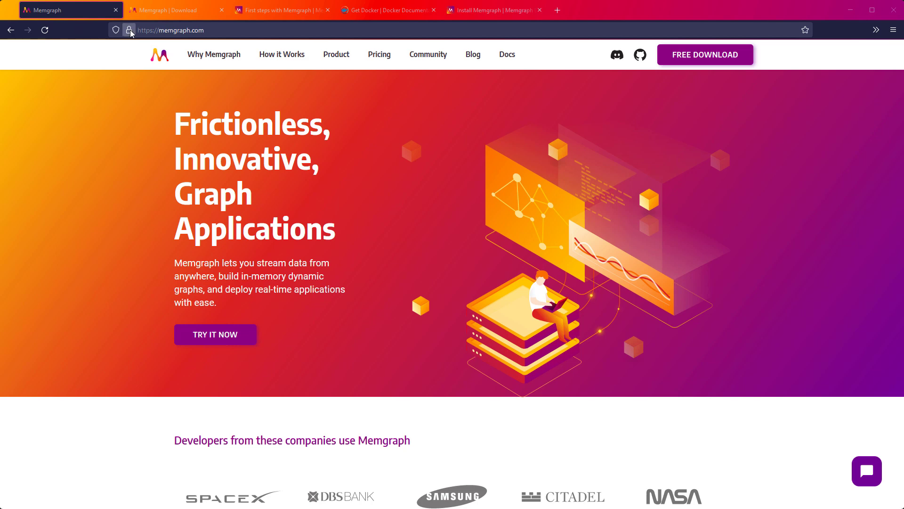
# - View the Memgraph download page, then the 'First steps with Memgraph' tutorial
pyautogui.click(173, 9)
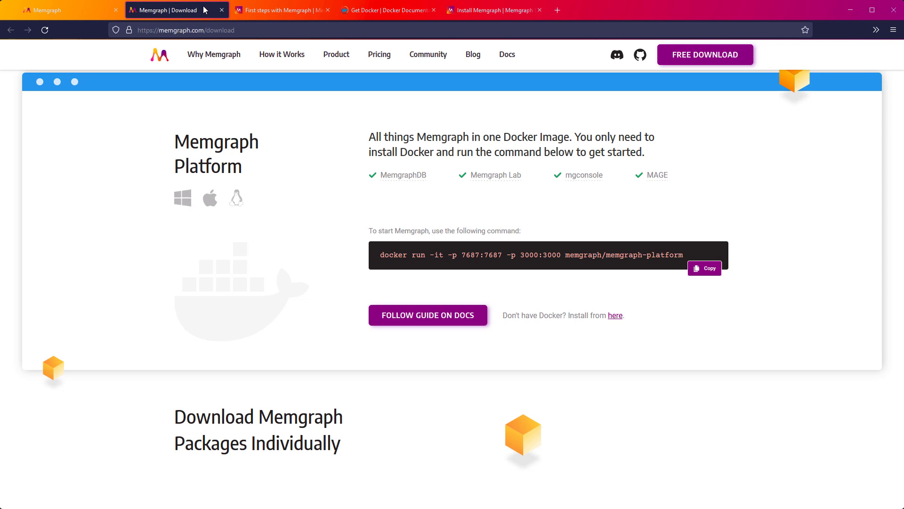
pyautogui.moveTo(242, 25)
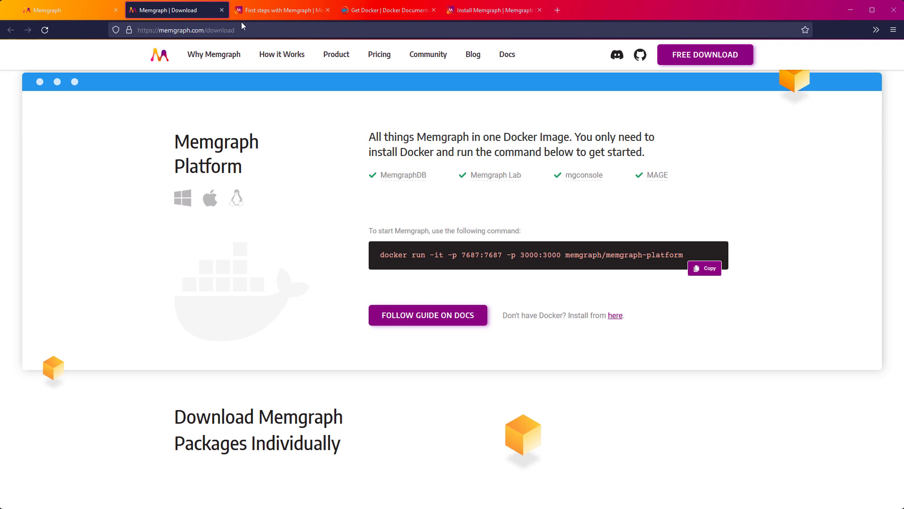
pyautogui.click(282, 10)
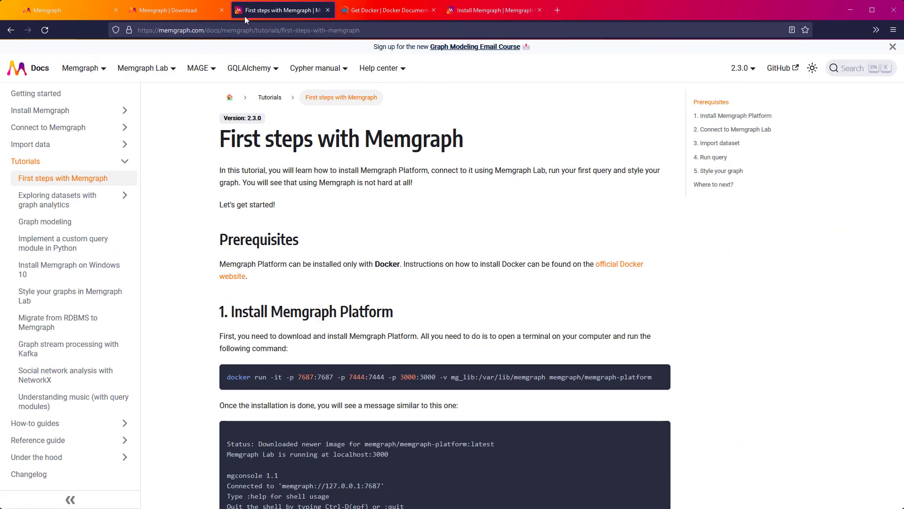
# - Look over the Get Docker and Install Memgraph documentation pages
pyautogui.click(386, 10)
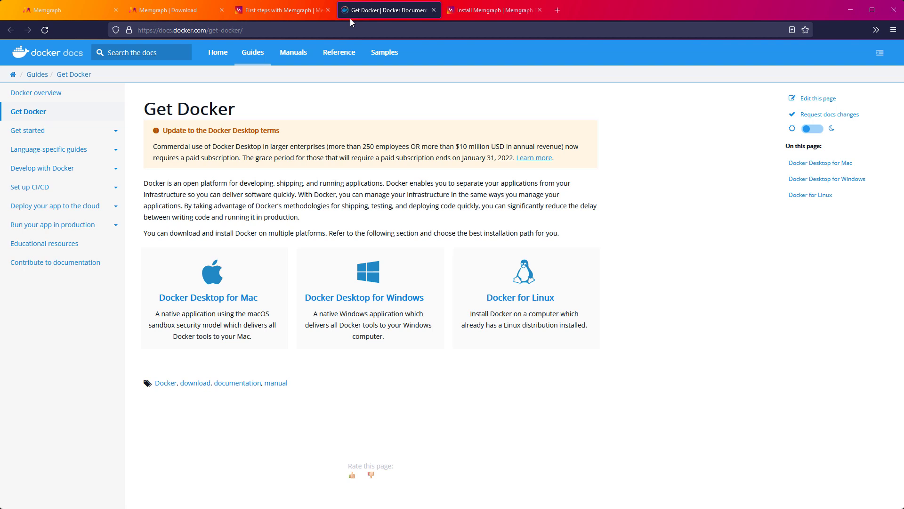
pyautogui.moveTo(458, 24)
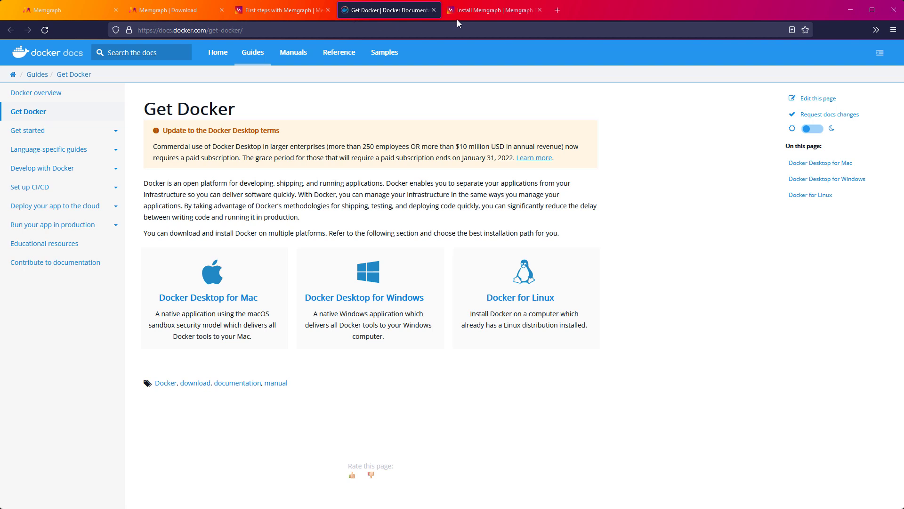
pyautogui.click(493, 10)
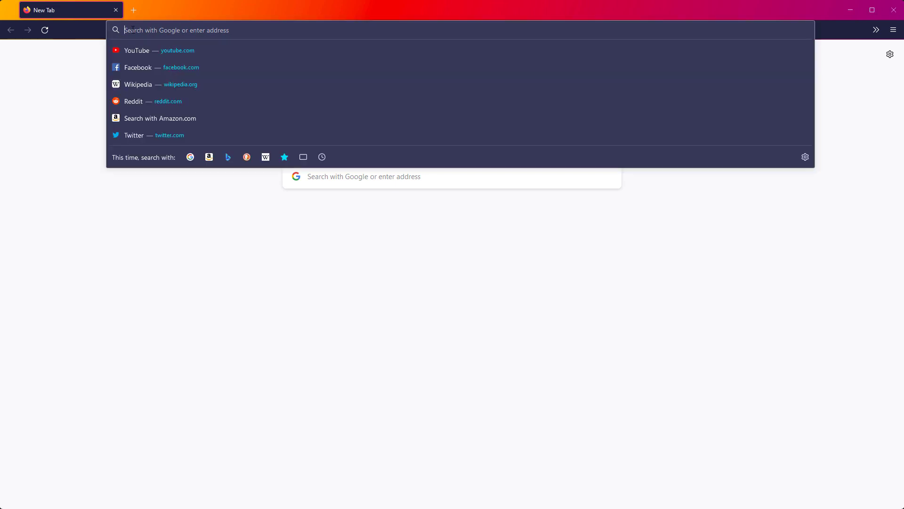
# - Open Memgraph Lab at localhost:3000 and connect to the local Memgraph database
pyautogui.write('localhost:3000/quick-connect')
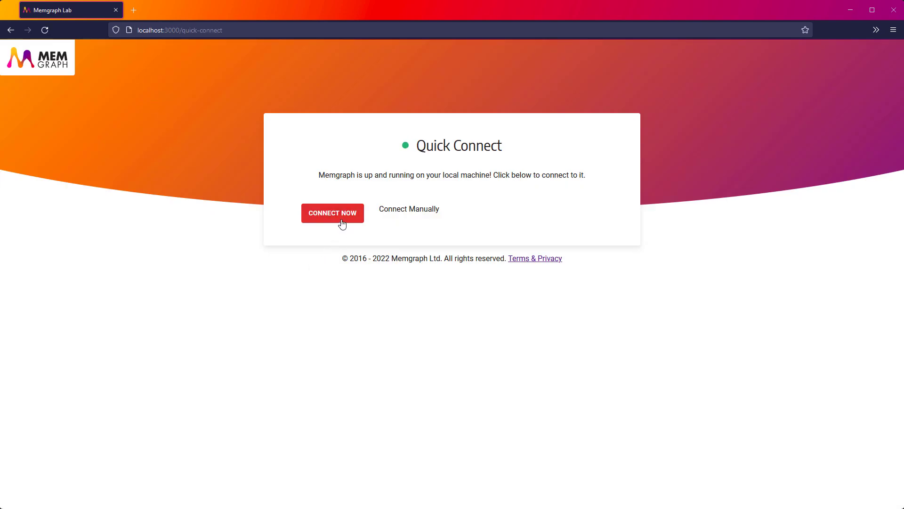
pyautogui.click(332, 213)
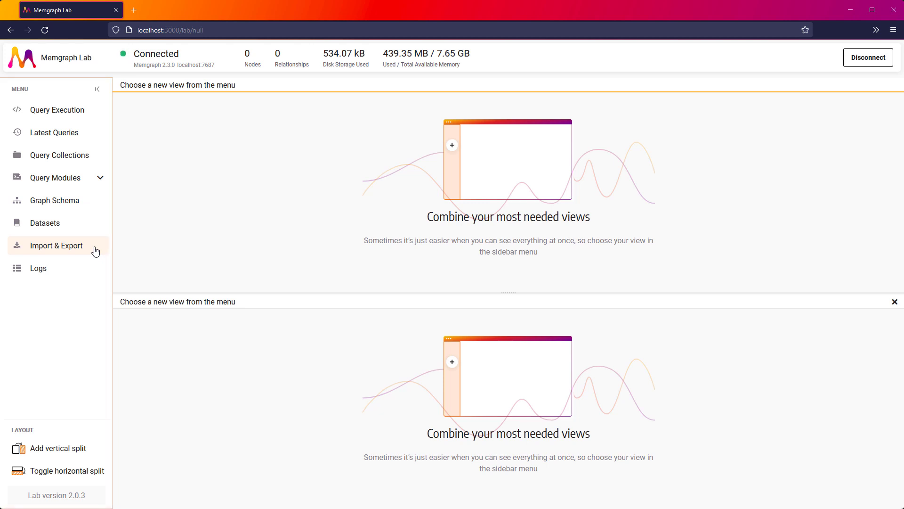
pyautogui.moveTo(44, 223)
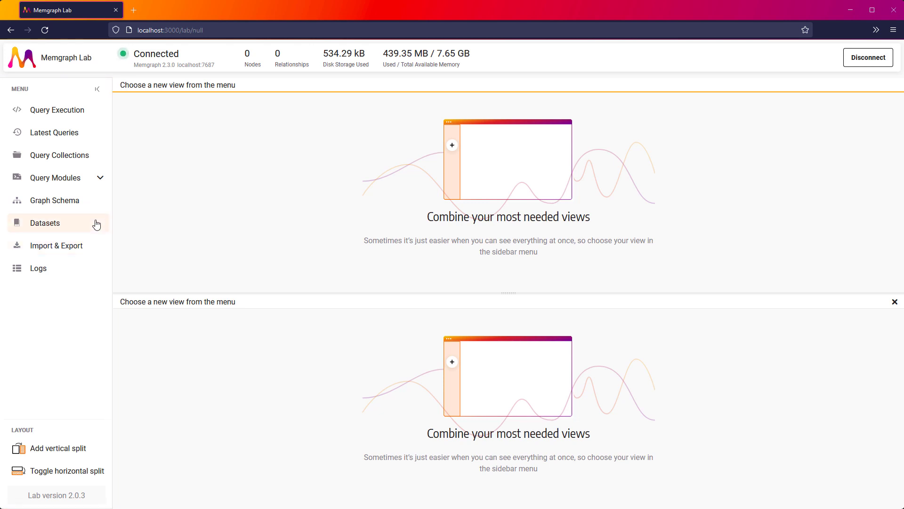
# - Load the 'Capital cities and borders' template dataset, confirming the data overwrite
pyautogui.click(45, 223)
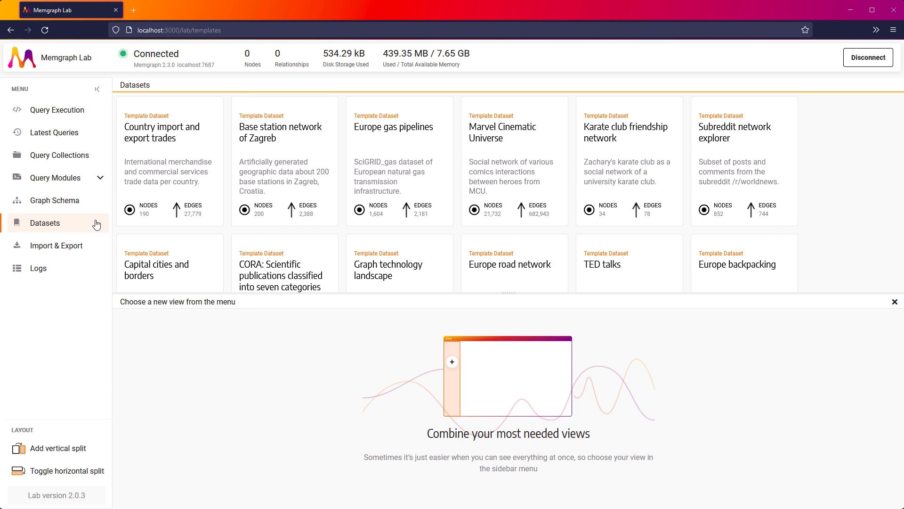
pyautogui.scroll(-3)
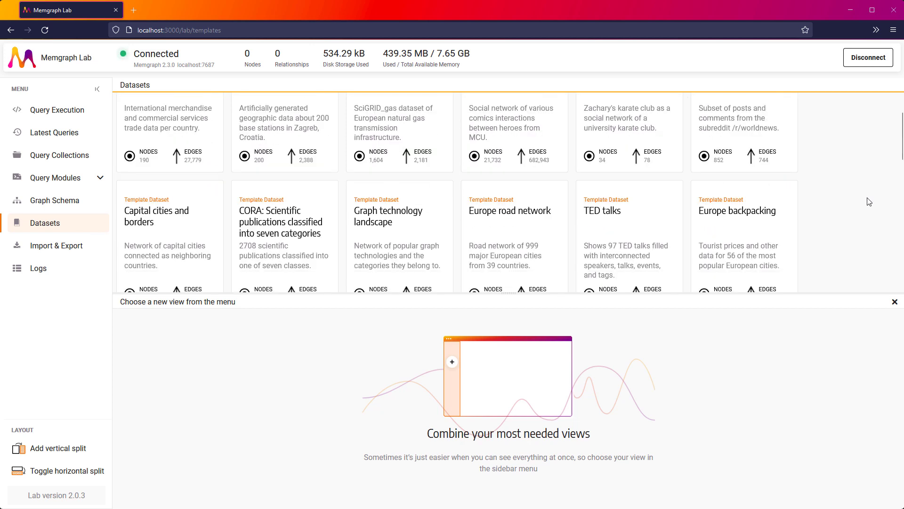
pyautogui.scroll(-3)
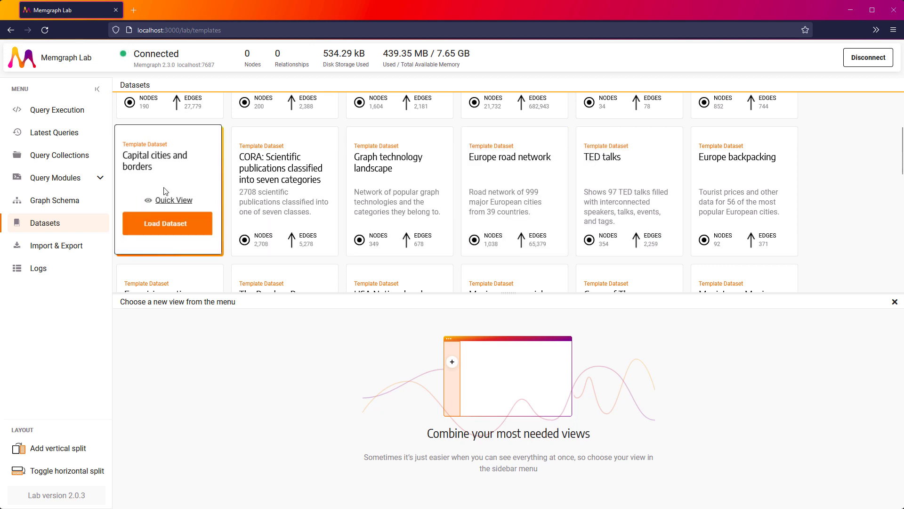
pyautogui.moveTo(143, 226)
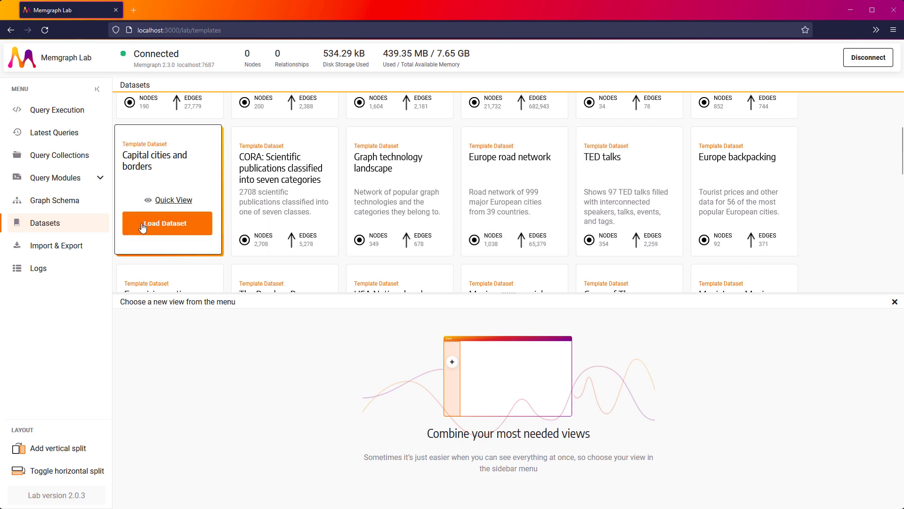
pyautogui.click(167, 223)
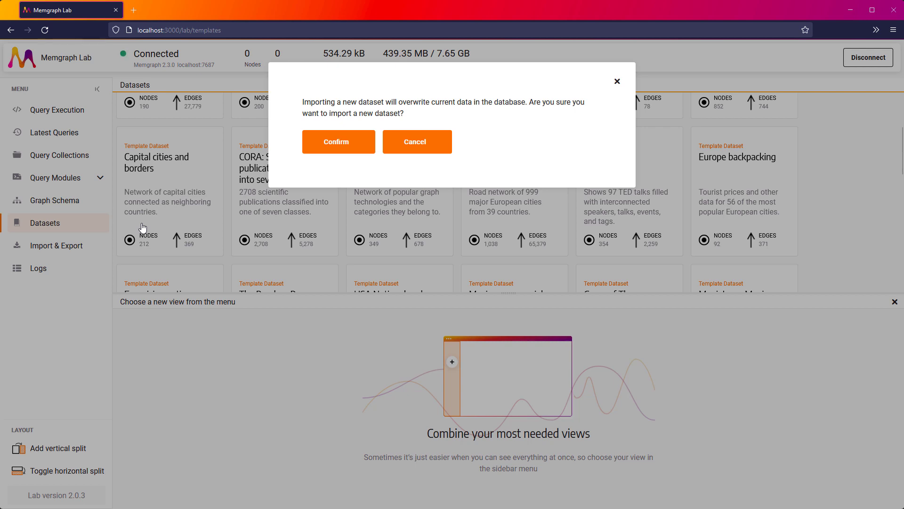
pyautogui.moveTo(368, 154)
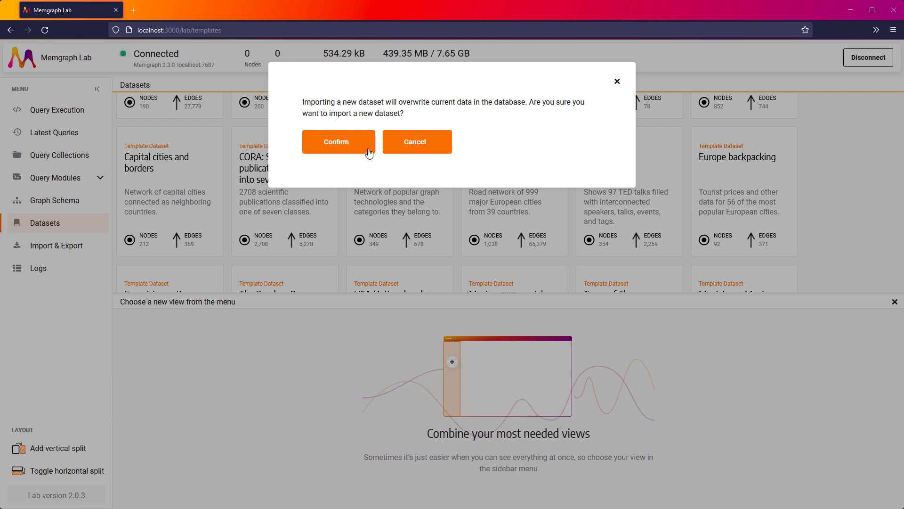
pyautogui.click(339, 141)
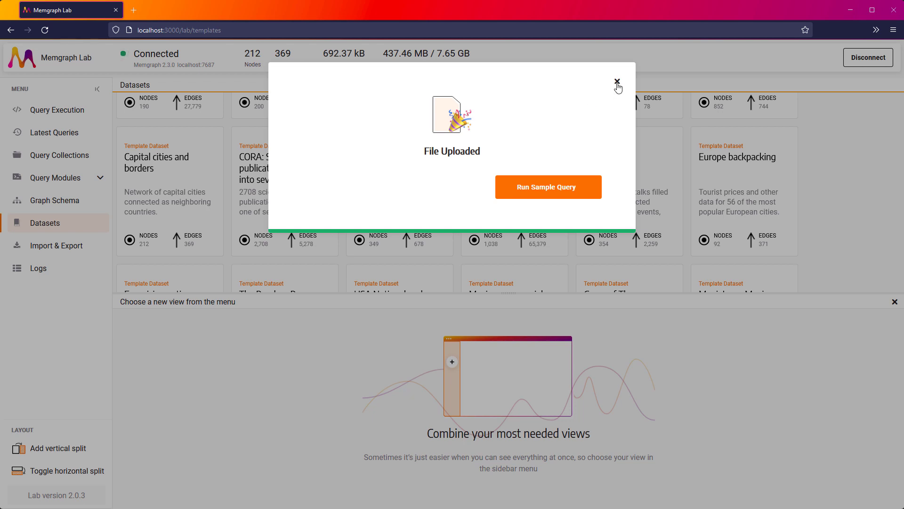
pyautogui.click(617, 81)
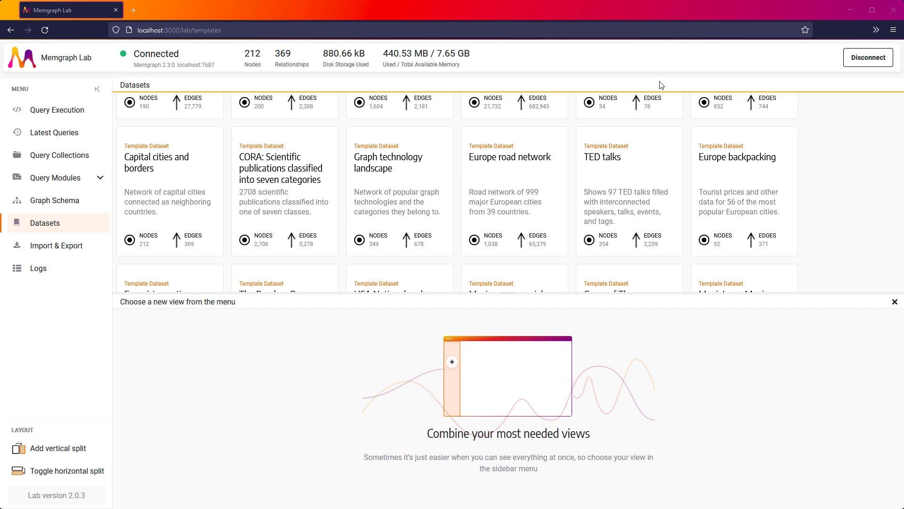
pyautogui.moveTo(55, 201)
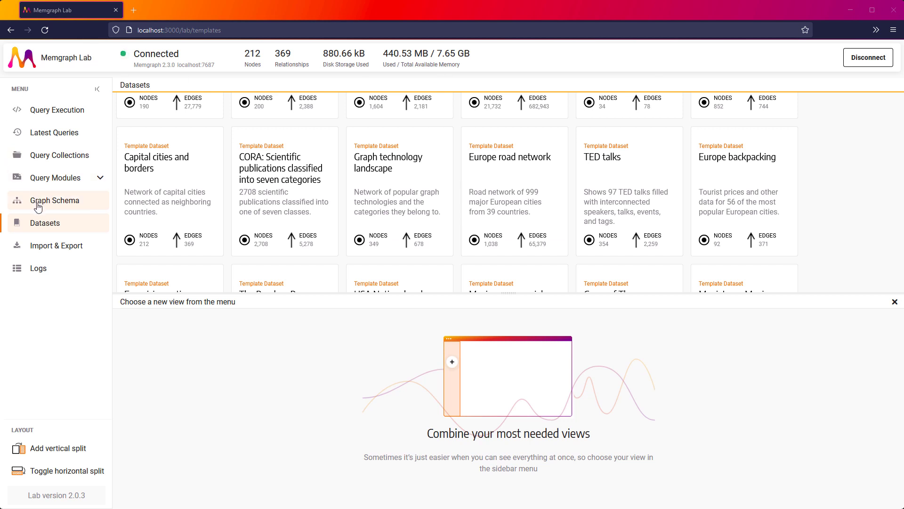
# - Generate the graph schema showing City nodes with CONNECTS_WITH and BORDERS_WITH relationships
pyautogui.click(55, 200)
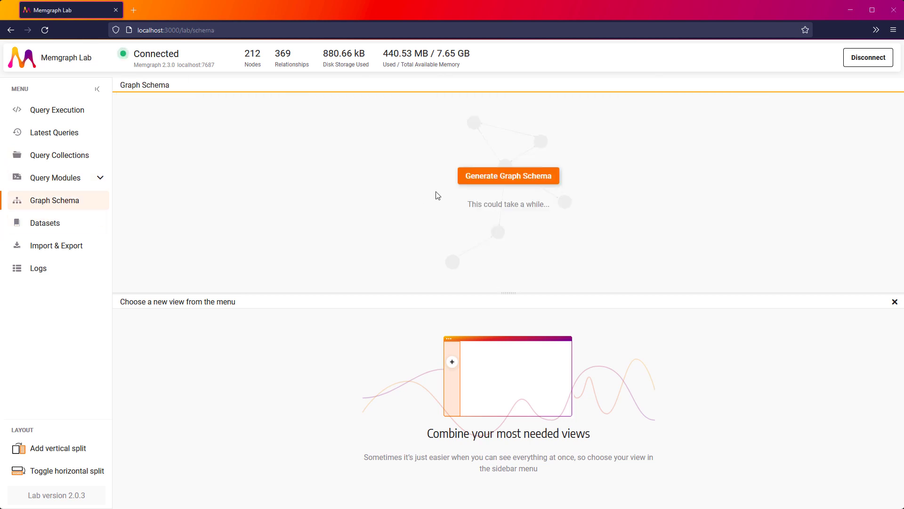
pyautogui.click(508, 175)
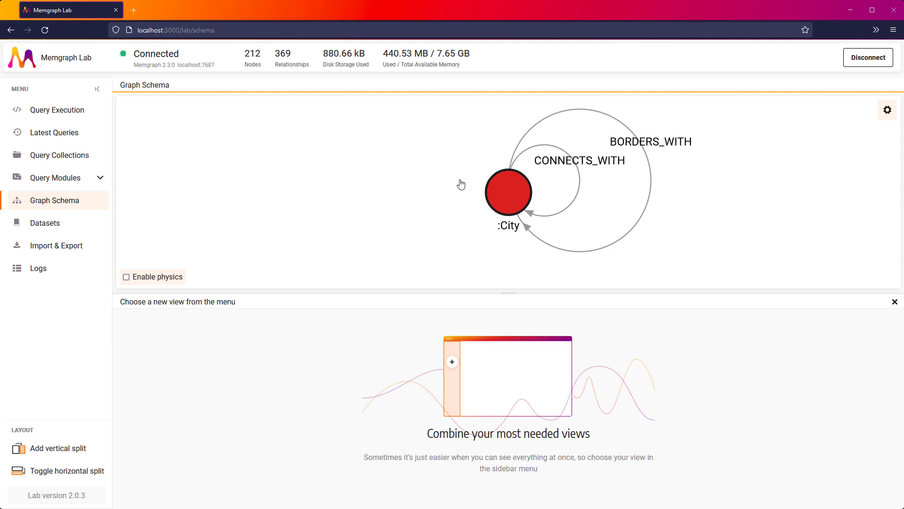
pyautogui.click(508, 192)
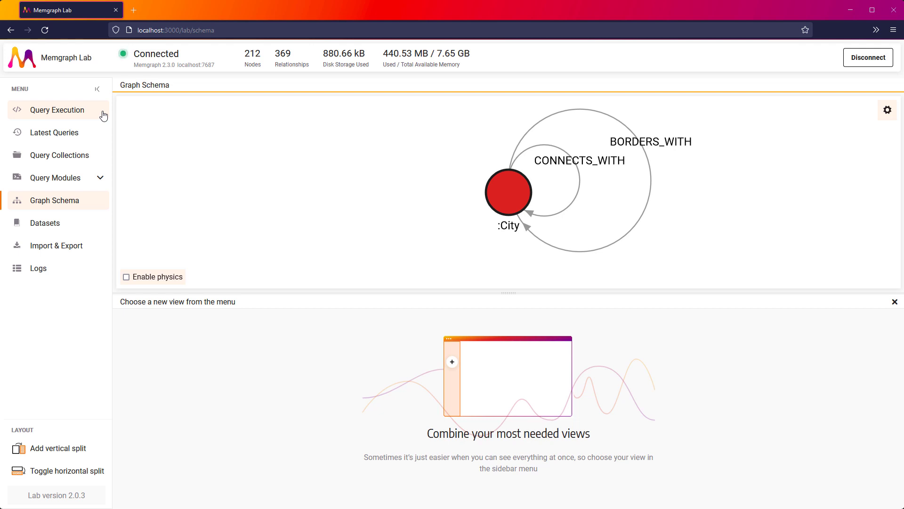
# - Map all cities with MATCH (n)-[r]-(m), close the empty panel, and clear the editor
pyautogui.click(56, 110)
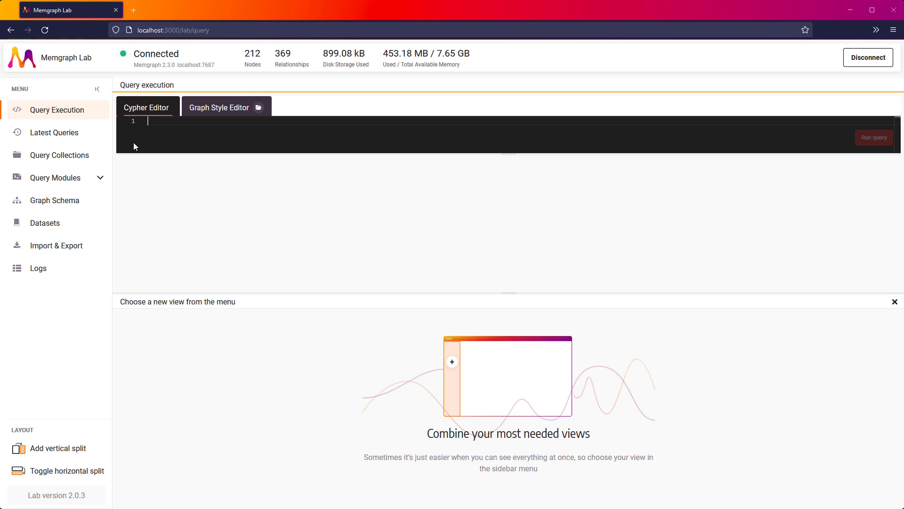
pyautogui.write('MATCH (n)-[r]-(m)')
pyautogui.write('RETURN n, r, m;')
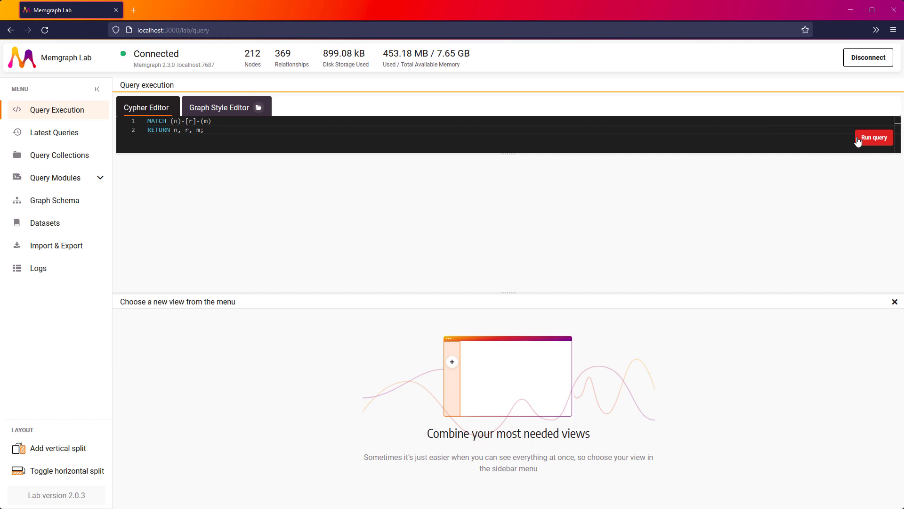
pyautogui.click(874, 137)
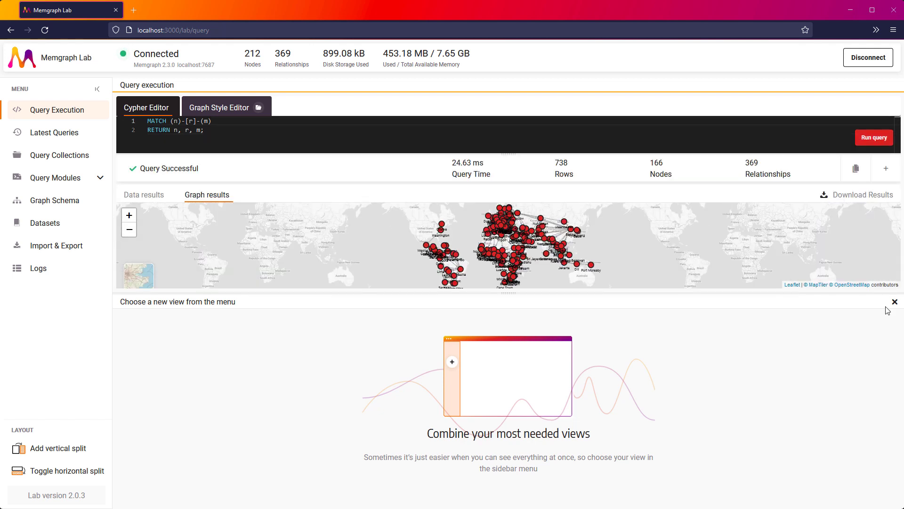
pyautogui.click(895, 302)
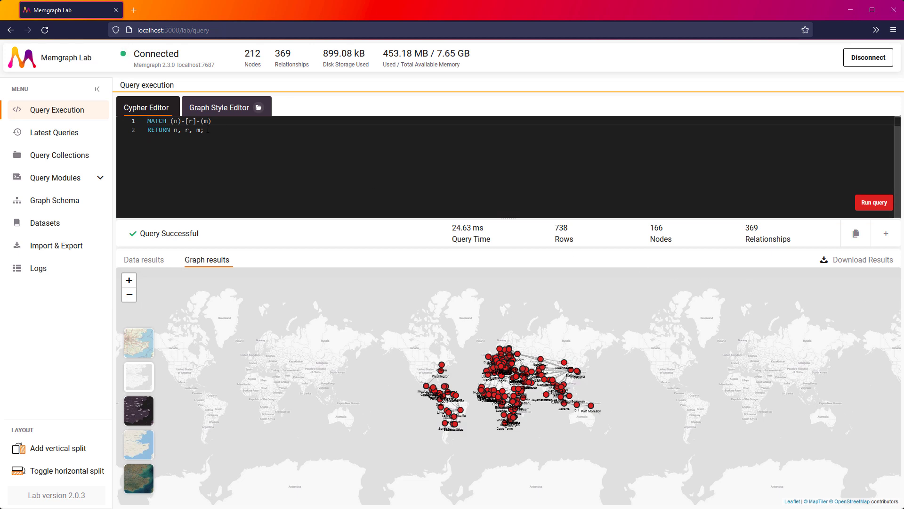
pyautogui.press('ctrl+a')
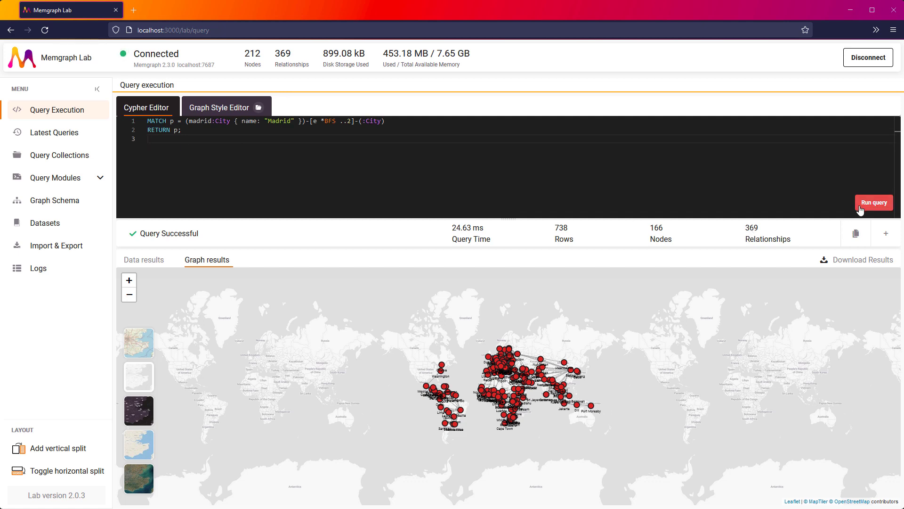
# - Run the Madrid two-hop query and show its 12 cities on a detailed street map
pyautogui.click(873, 202)
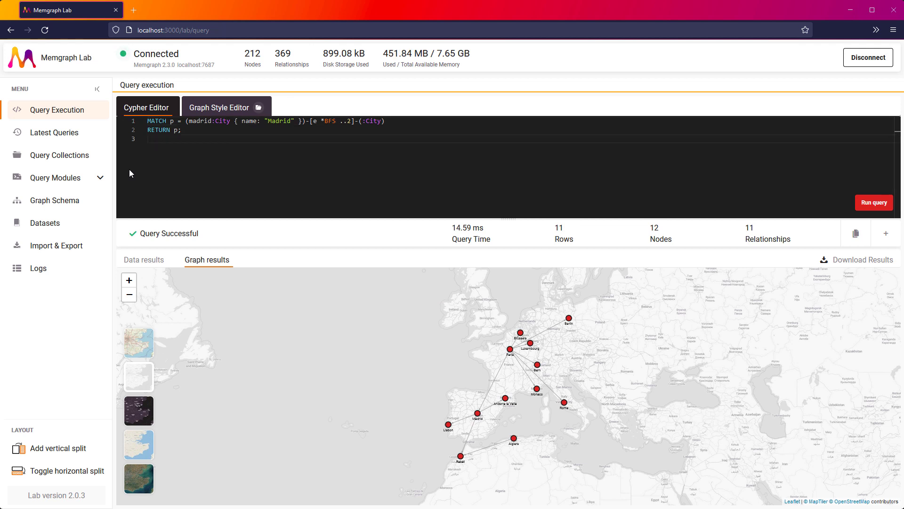
pyautogui.moveTo(468, 372)
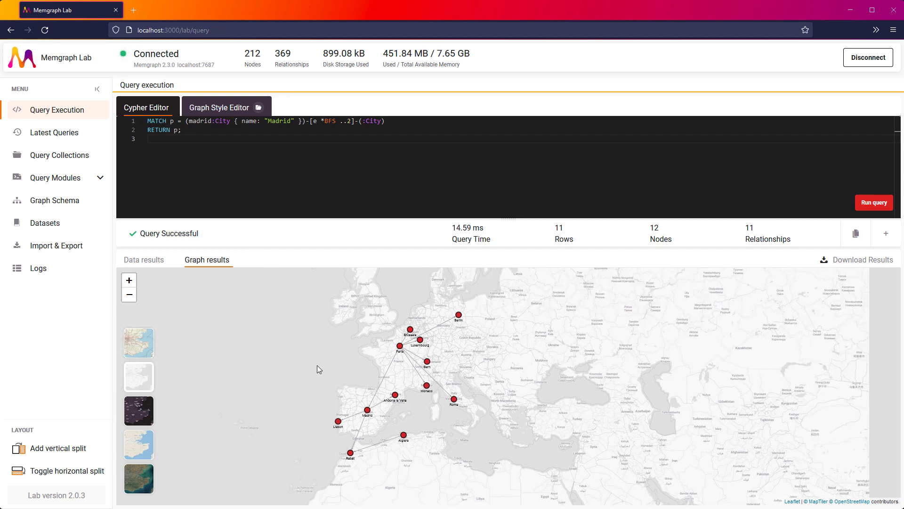
pyautogui.click(128, 280)
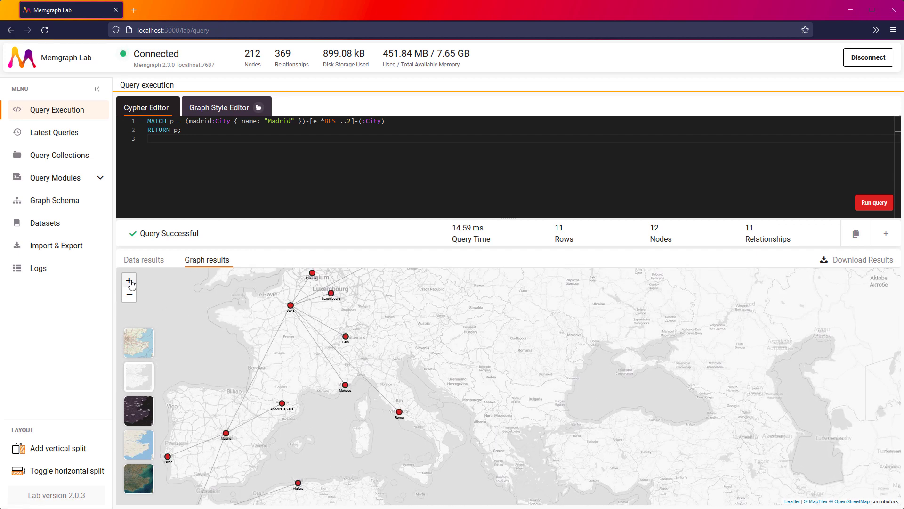
pyautogui.click(128, 280)
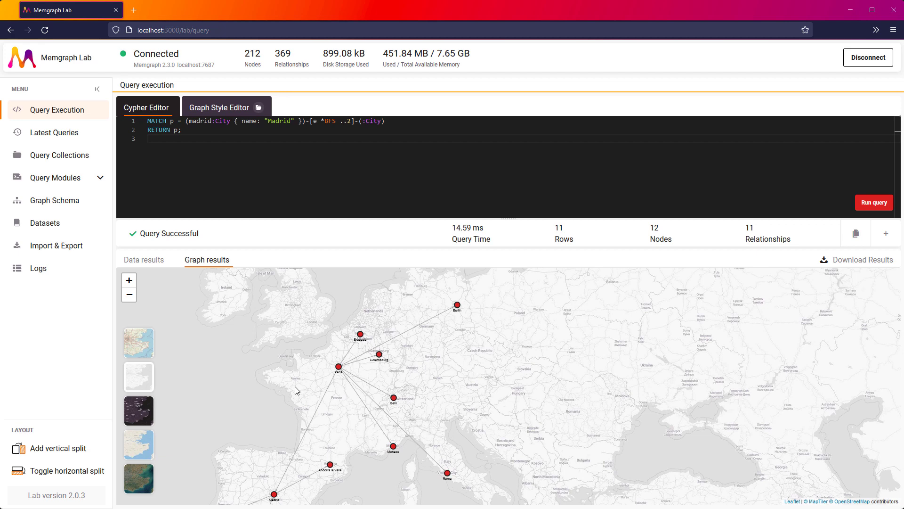
pyautogui.click(138, 342)
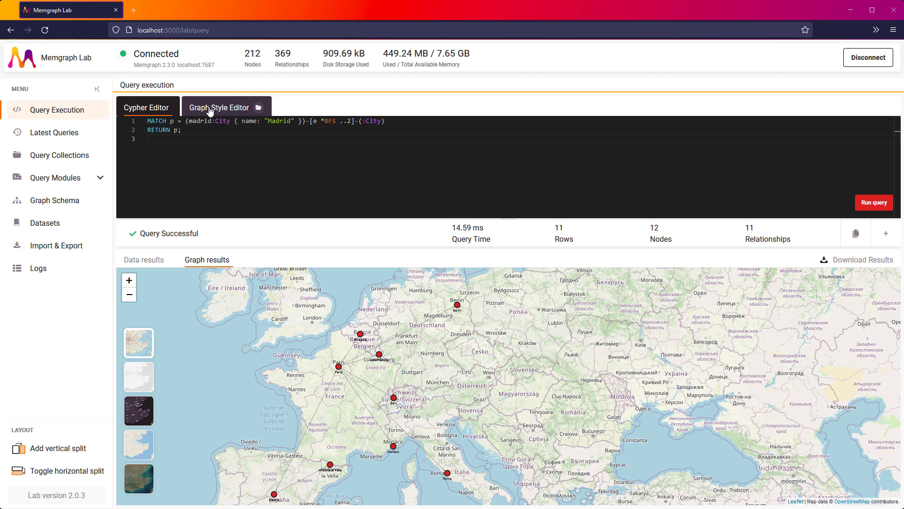
# - Style City nodes with their country flag images from the 'flag' property
pyautogui.click(221, 108)
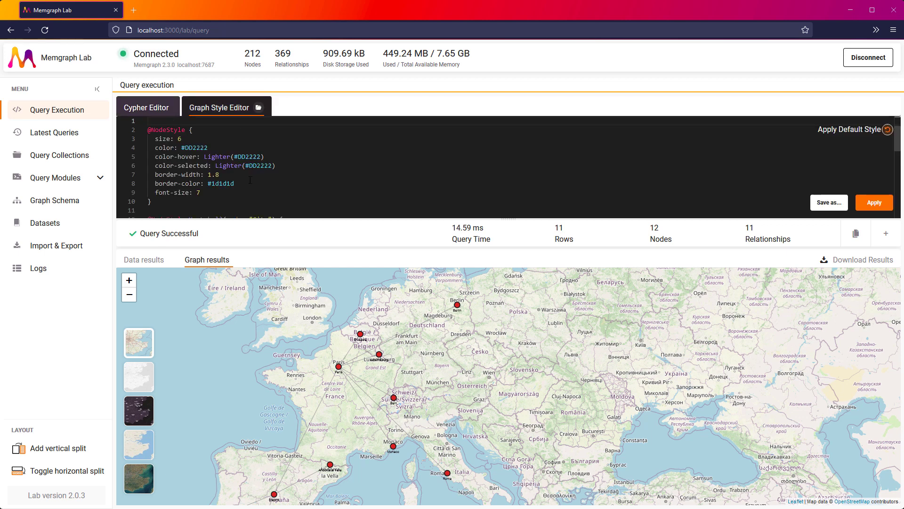
pyautogui.scroll(-3)
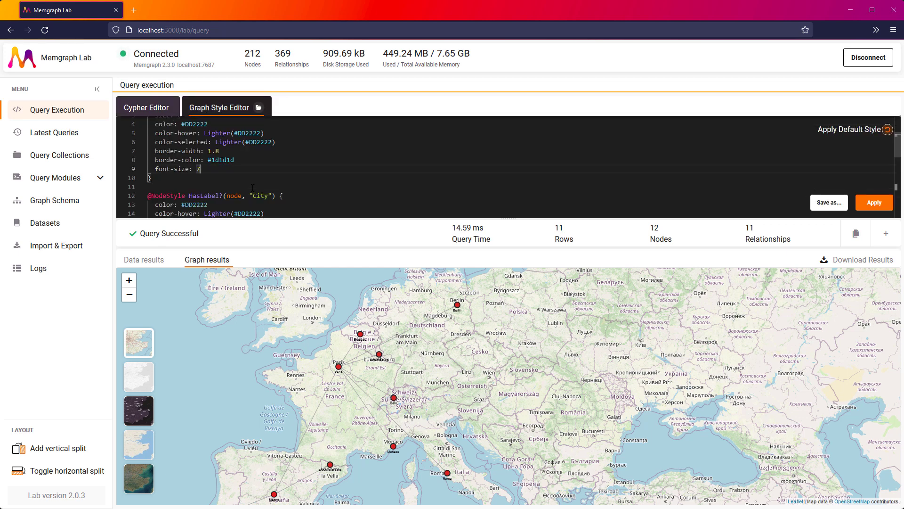
pyautogui.scroll(-3)
pyautogui.write('image-url: Property(node, "flag")')
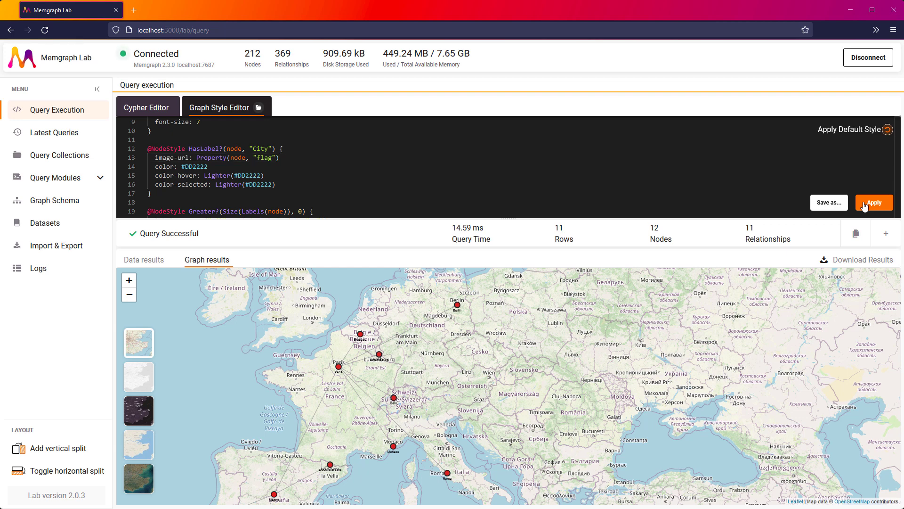
pyautogui.click(874, 202)
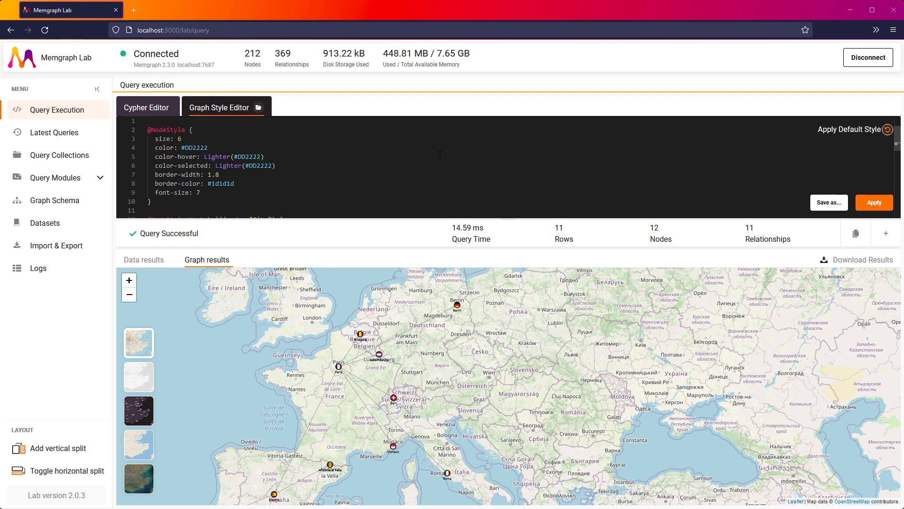
# - Enlarge the city nodes to size 10 with font size 12 labels
pyautogui.write('1')
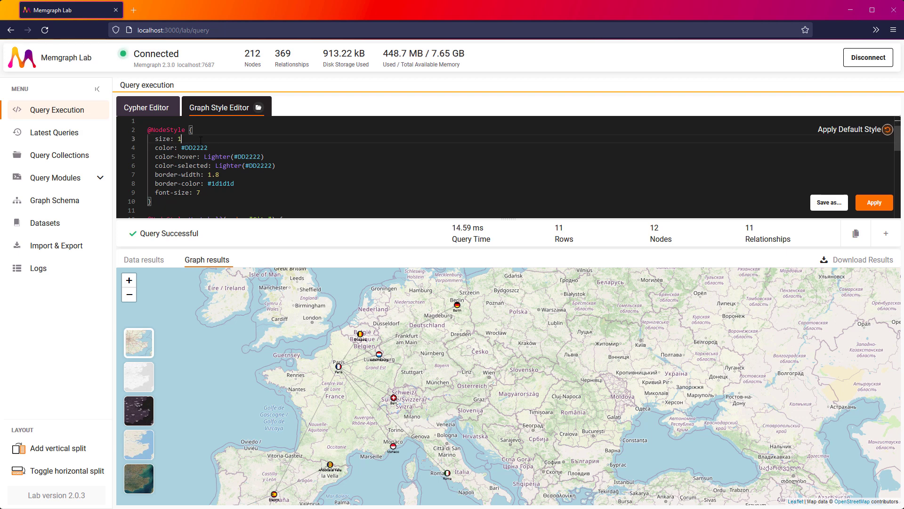
pyautogui.write('0')
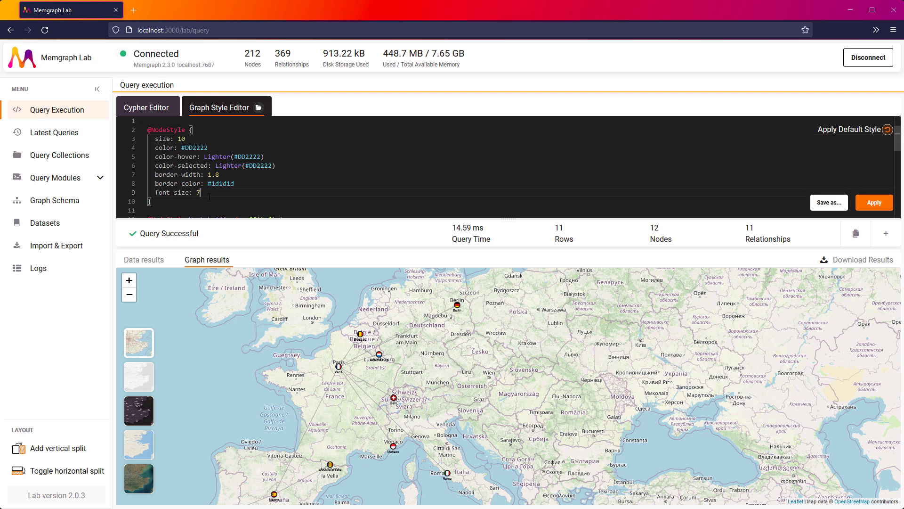
pyautogui.write('12')
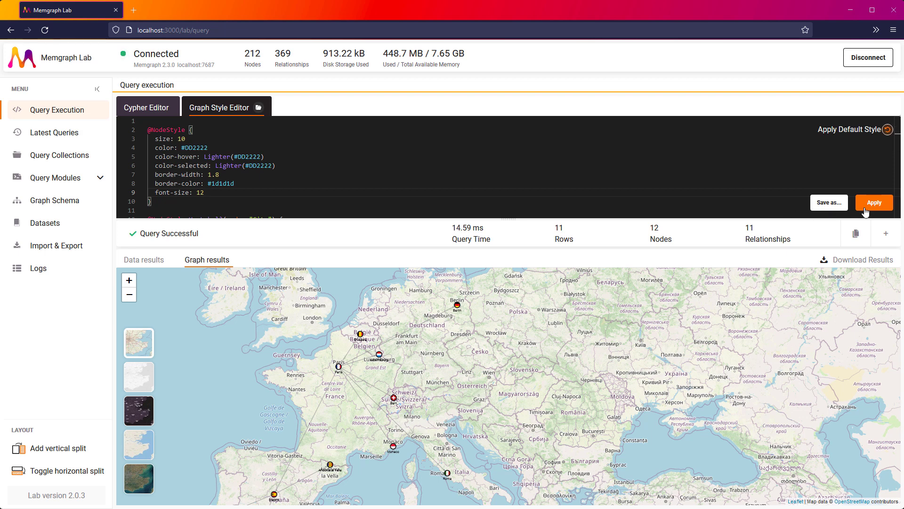
pyautogui.click(873, 202)
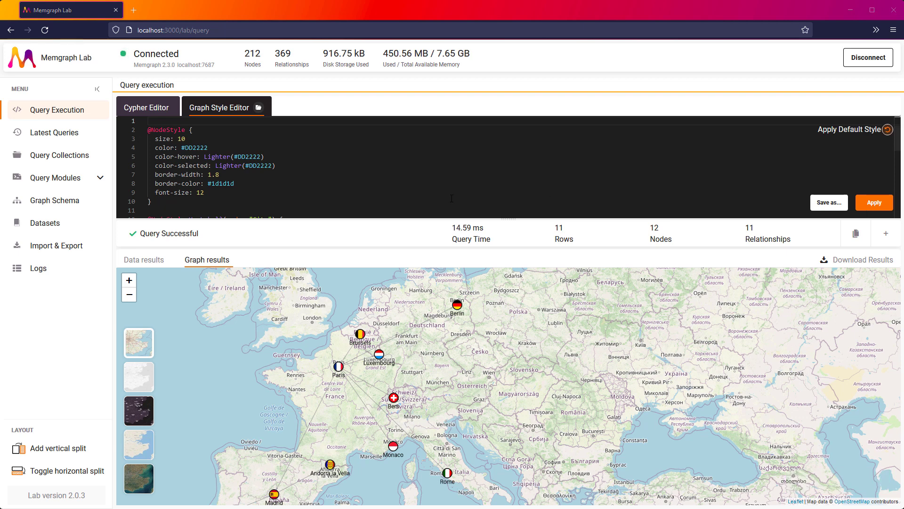
# - Set edge width 2 with #ff0000 hover colour, then select Paris to see red connections
pyautogui.scroll(-3)
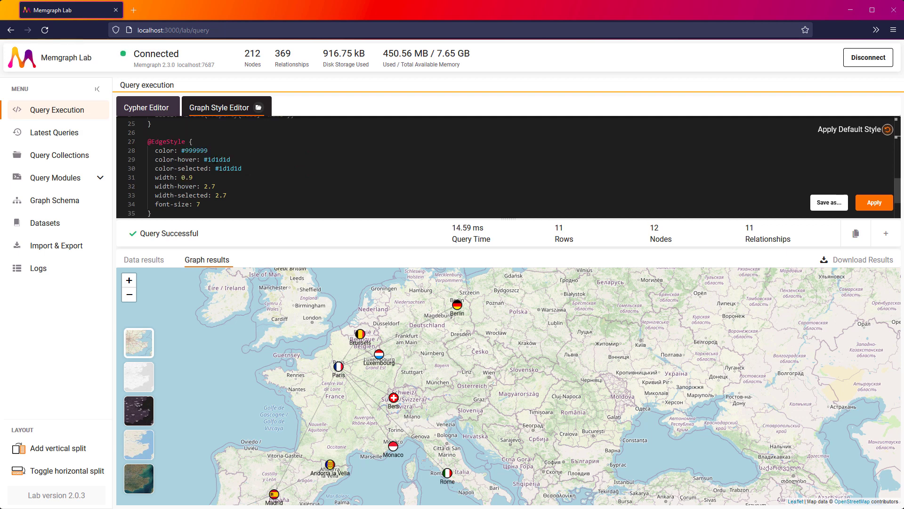
pyautogui.write('ff00')
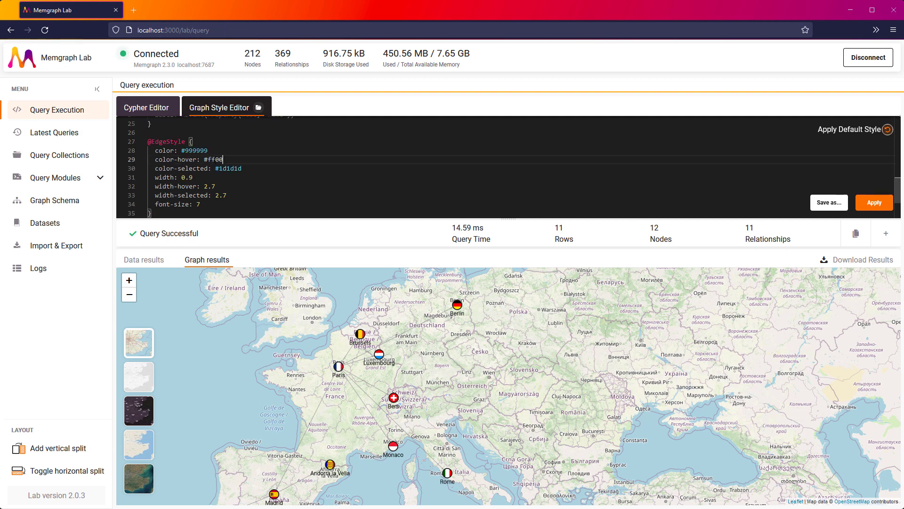
pyautogui.write('00')
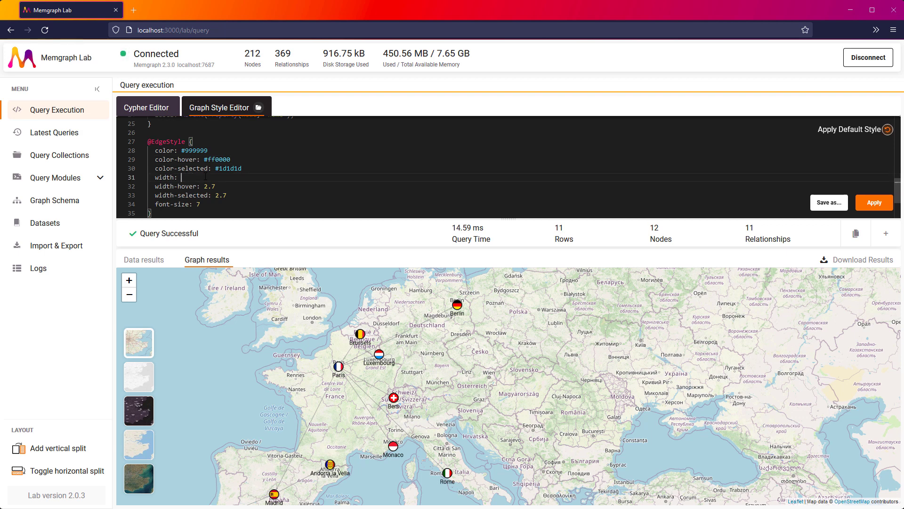
pyautogui.write('2')
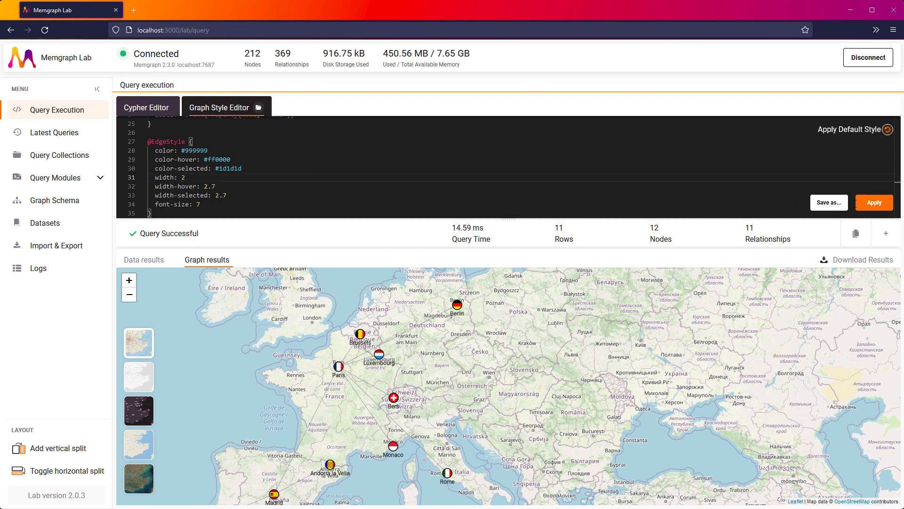
pyautogui.click(874, 202)
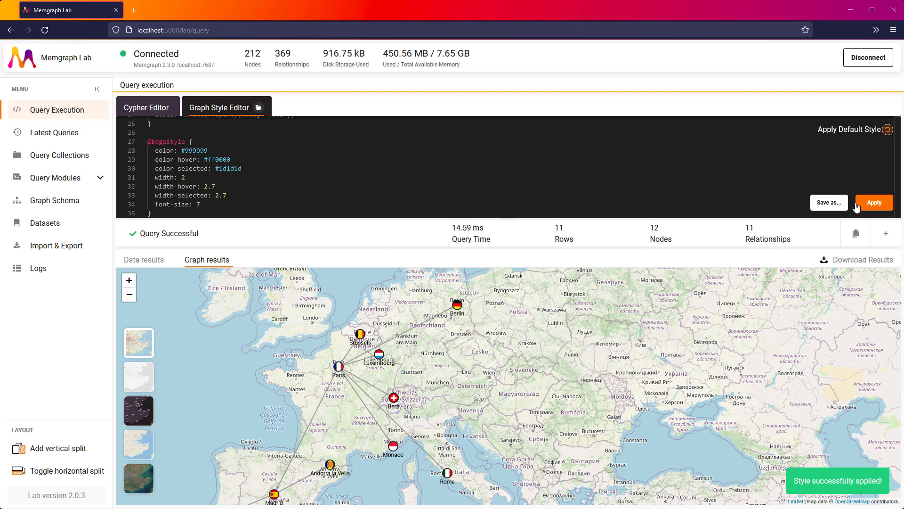
pyautogui.click(340, 368)
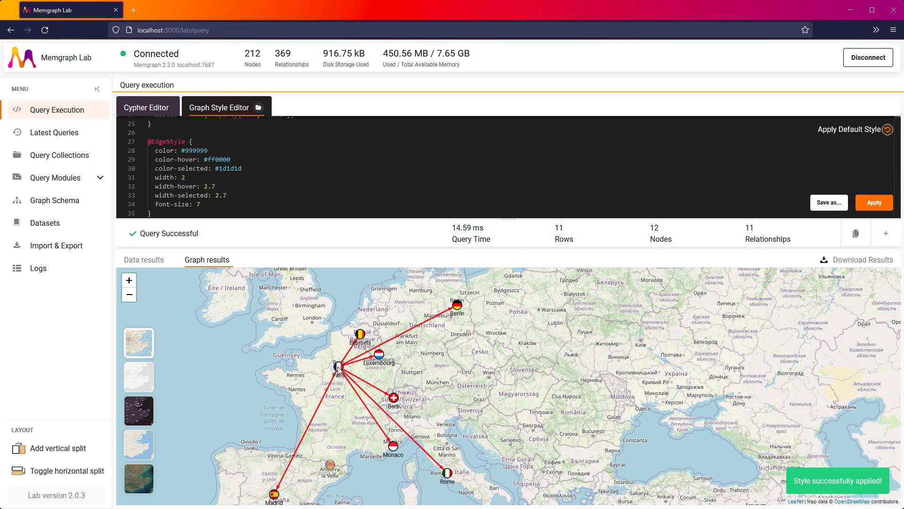